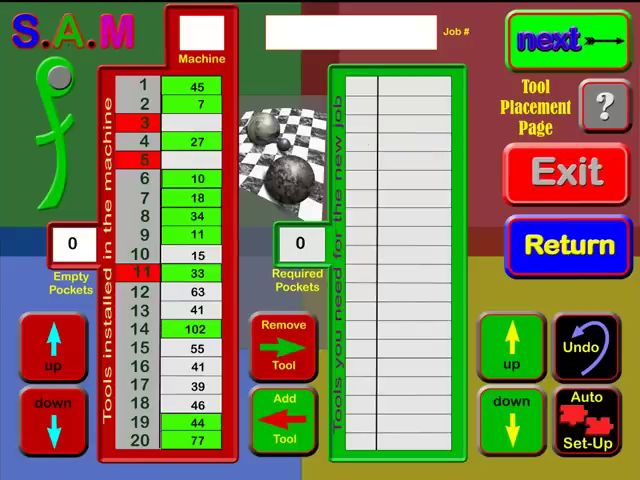
- Advance from Tool Placement to the Upload page, sending job AM1020 to machine 2
click(568, 40)
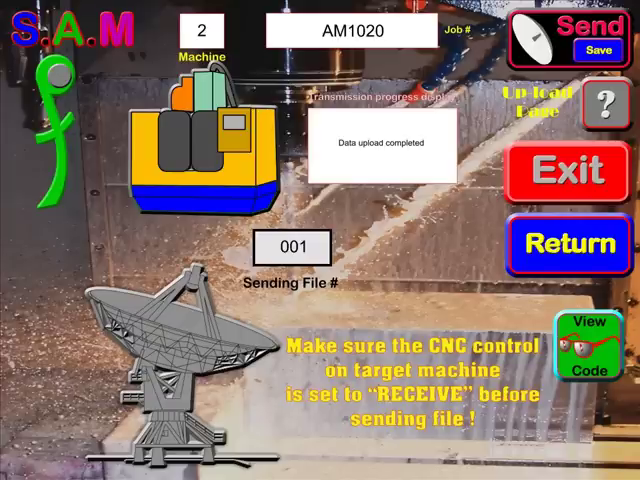